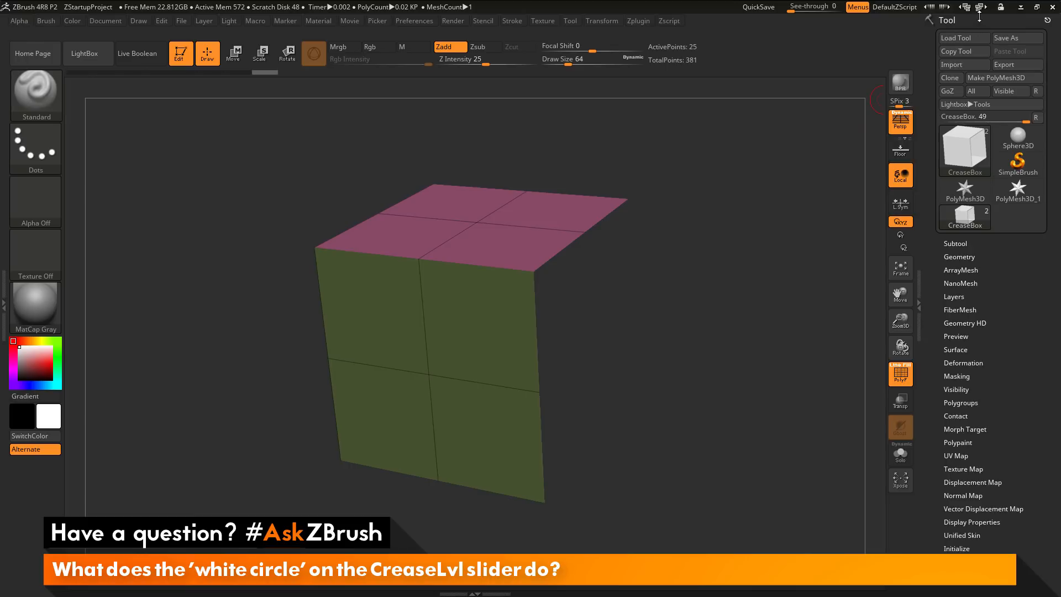
Step: Expand the Geometry and Display Properties palettes to reach the Double-sided setting
{"action": "left_click", "coordinate": [959, 256]}
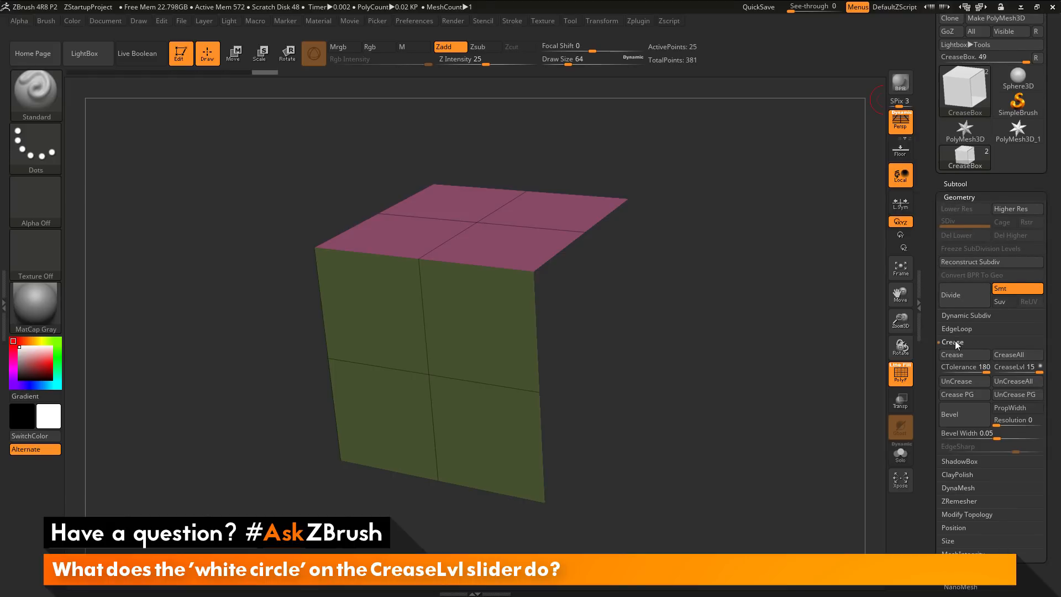
{"action": "mouse_move", "coordinate": [1017, 367]}
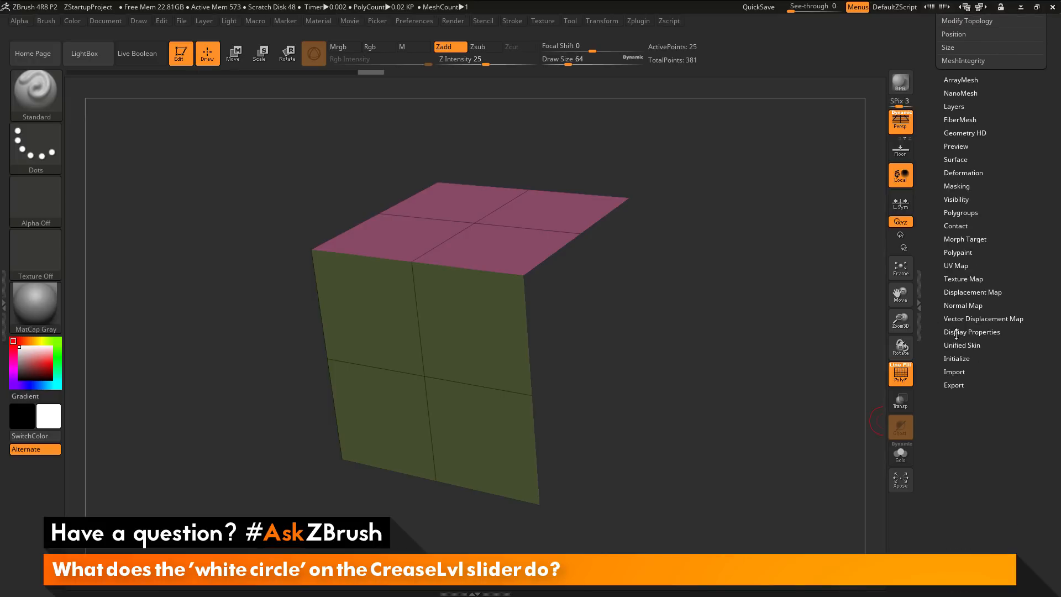
{"action": "left_click", "coordinate": [973, 332]}
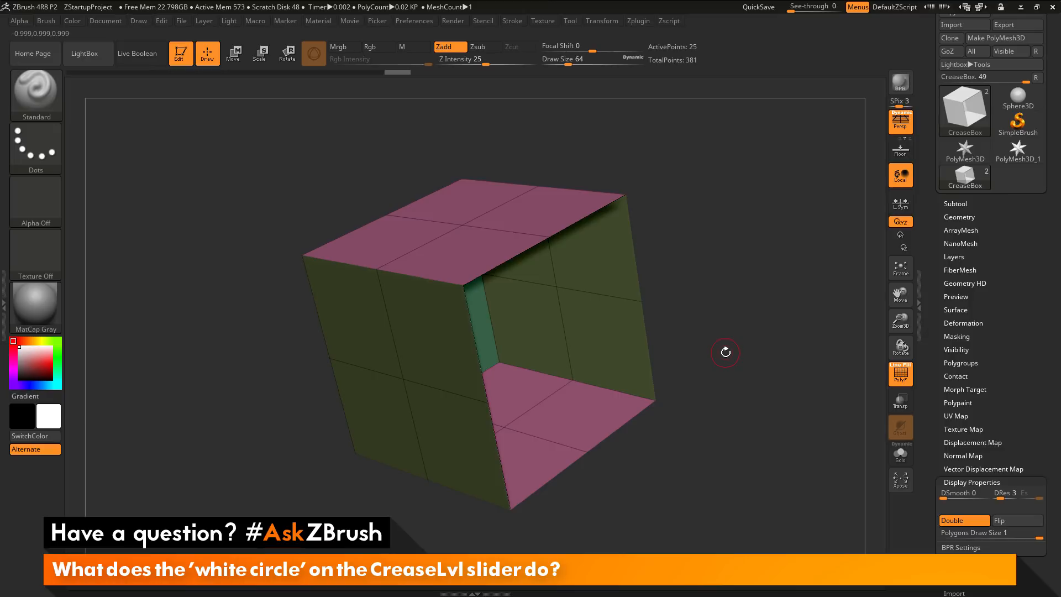
{"action": "mouse_move", "coordinate": [724, 315]}
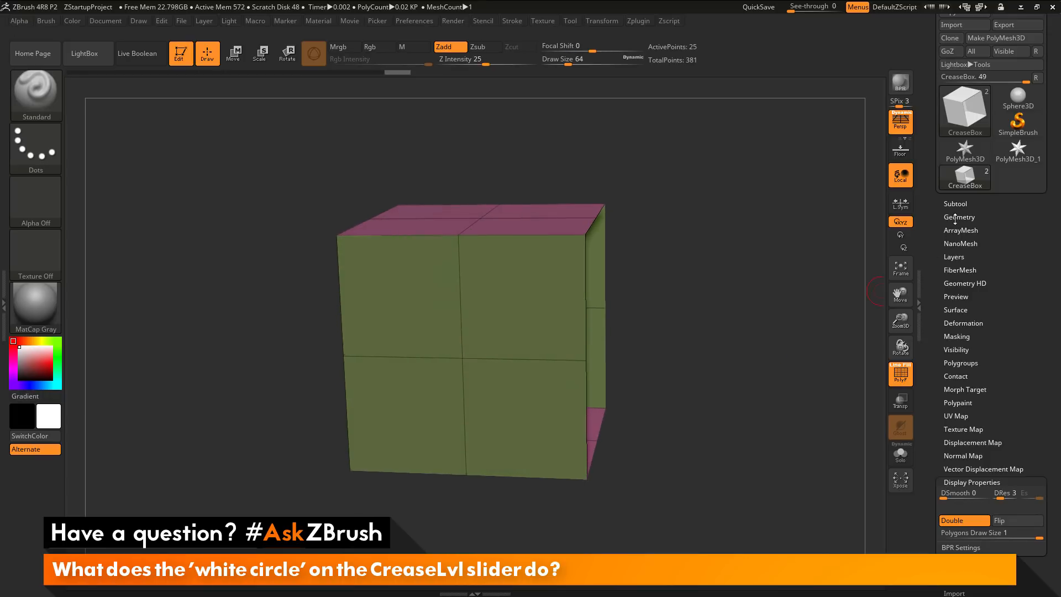
Step: Divide the open box mesh to subdivision level 3, rounding its corners
{"action": "left_click", "coordinate": [960, 218]}
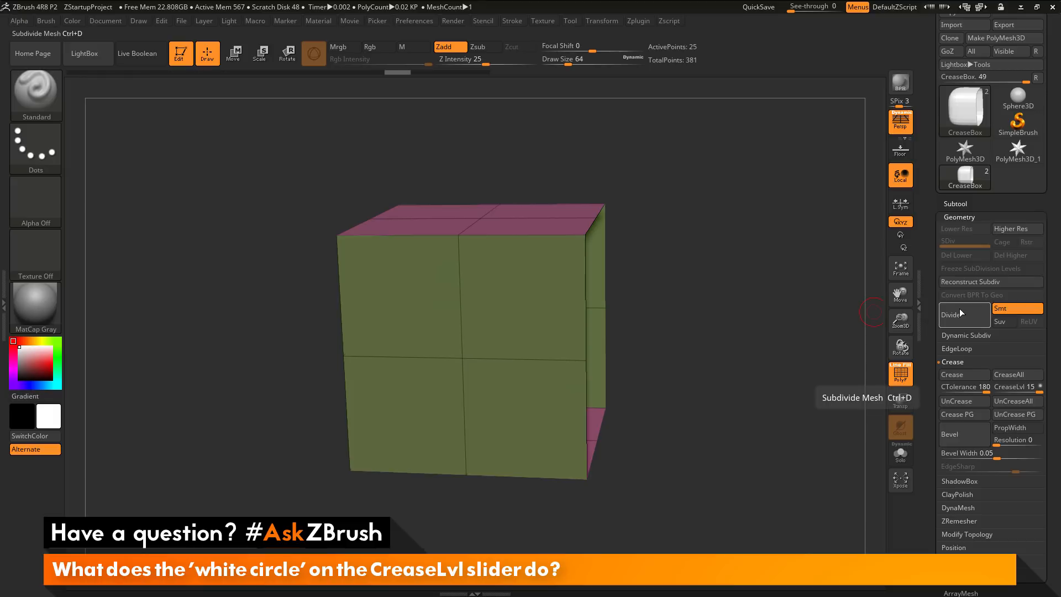
{"action": "left_click", "coordinate": [955, 315]}
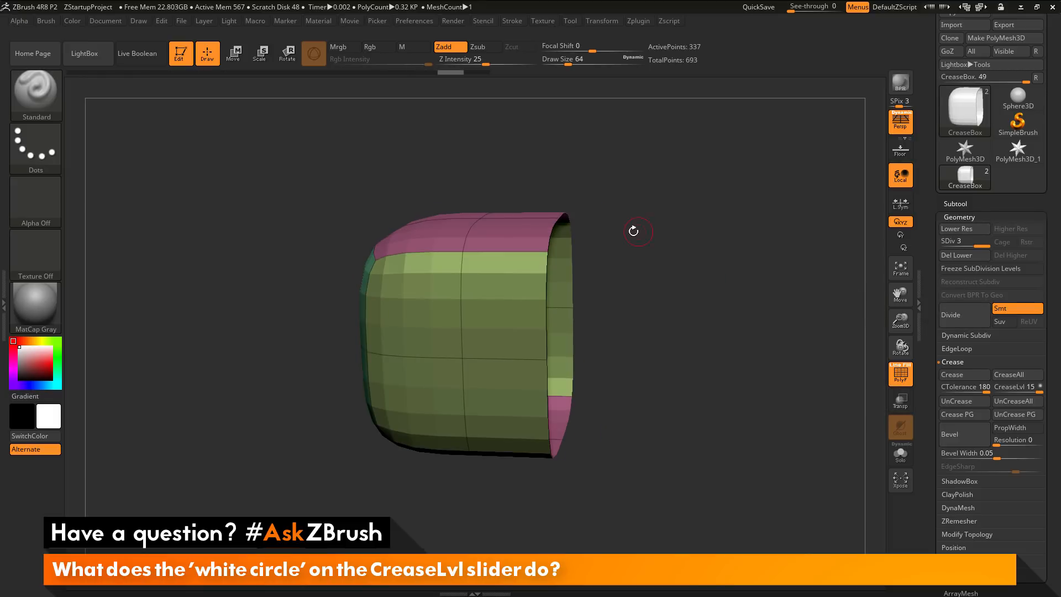
{"action": "mouse_move", "coordinate": [611, 399]}
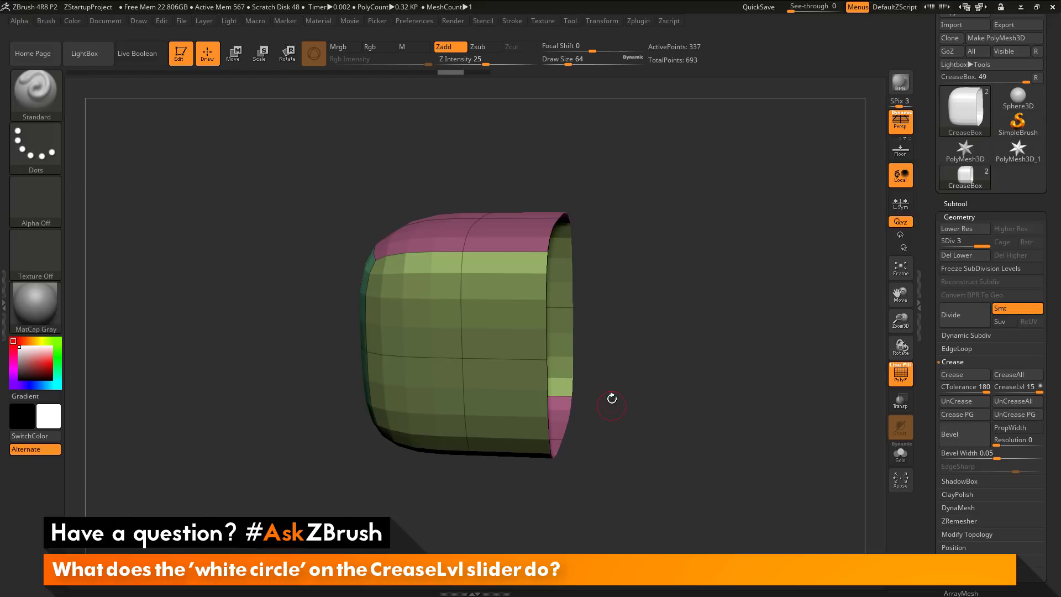
{"action": "mouse_move", "coordinate": [673, 302]}
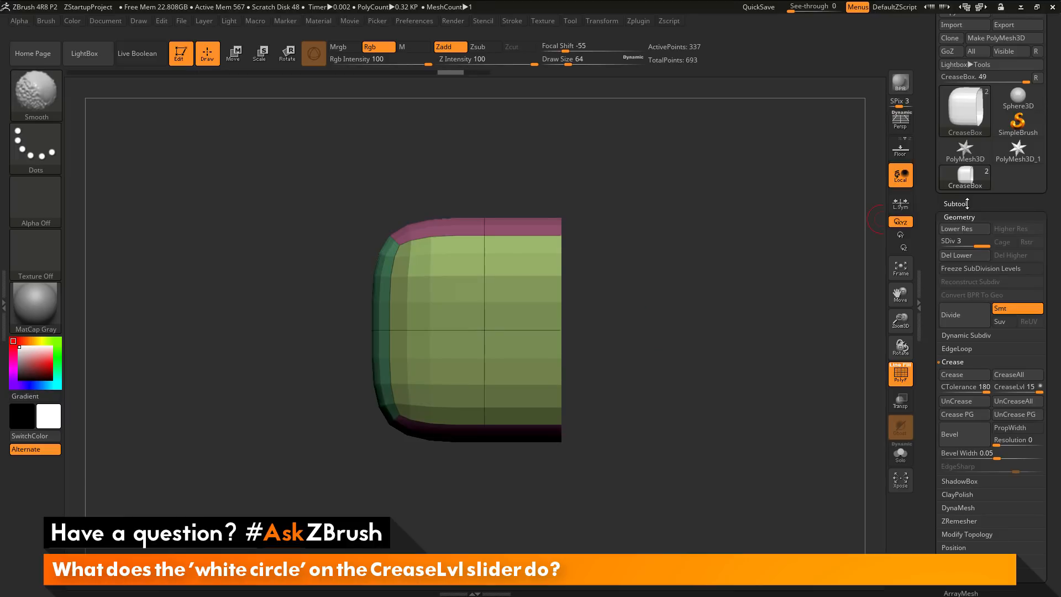
Step: Append the arrow subtool and divide the box to compare its edge against the arrows
{"action": "left_click", "coordinate": [957, 204]}
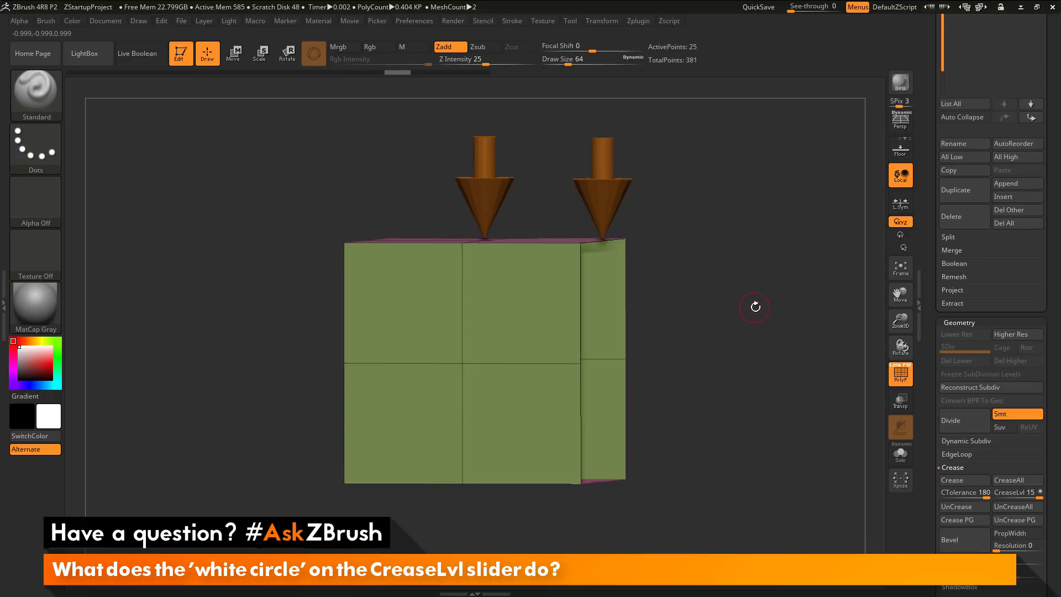
{"action": "left_click", "coordinate": [950, 420]}
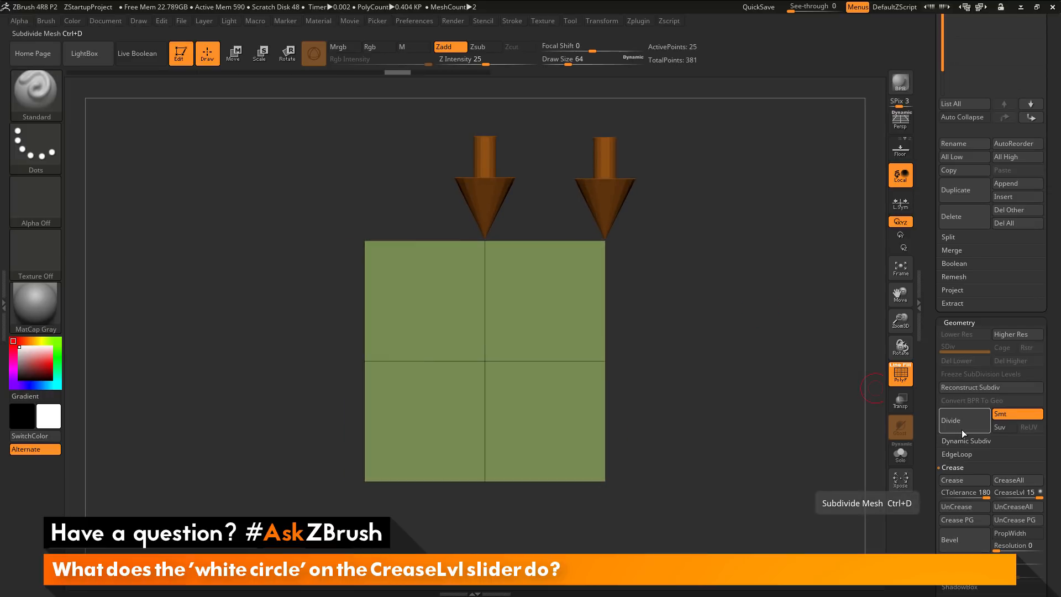
{"action": "left_click", "coordinate": [951, 420]}
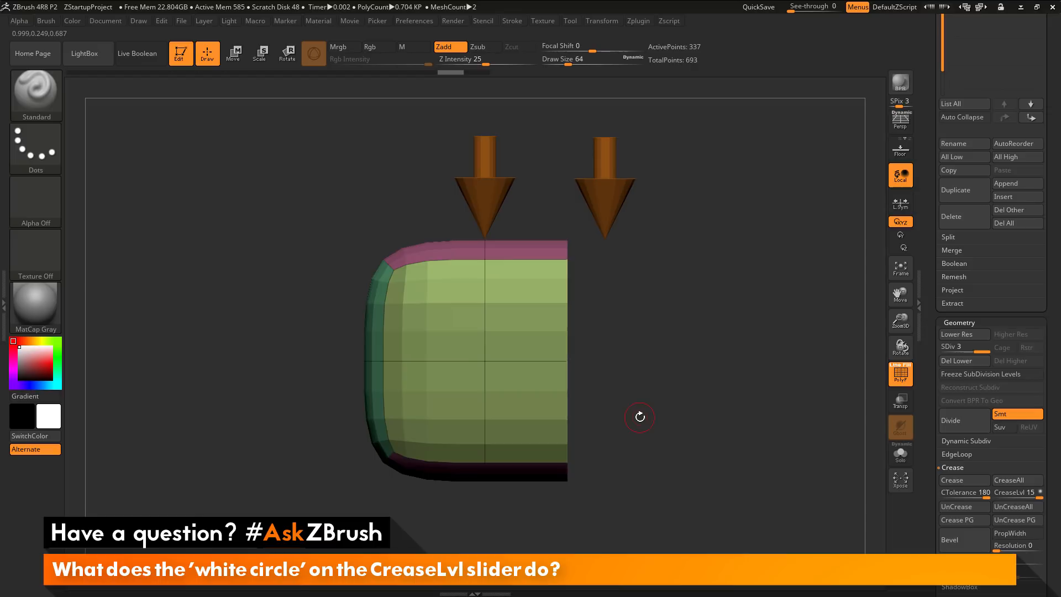
{"action": "mouse_move", "coordinate": [691, 296]}
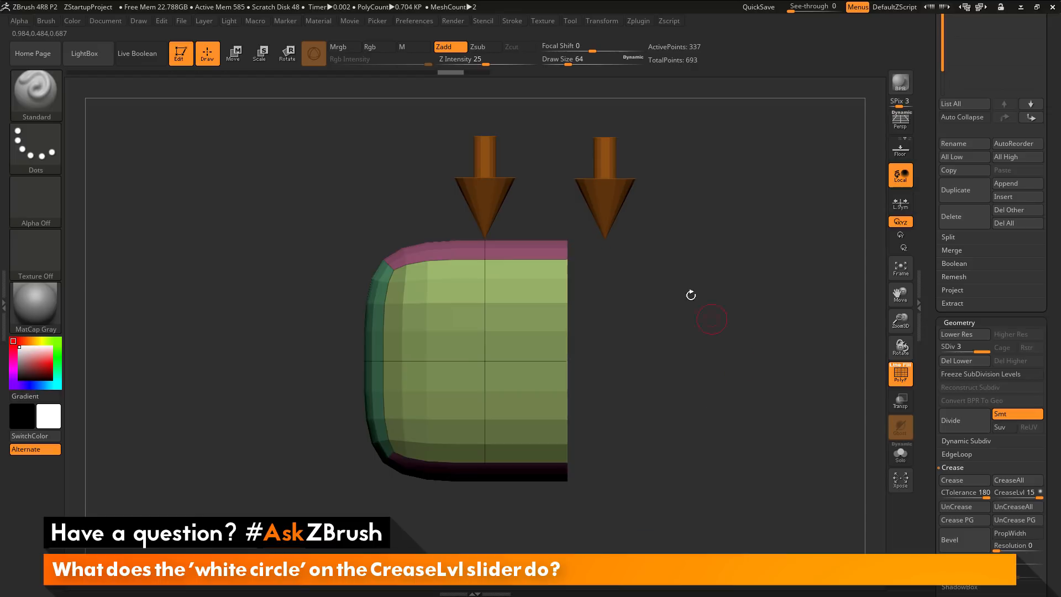
{"action": "mouse_move", "coordinate": [568, 242]}
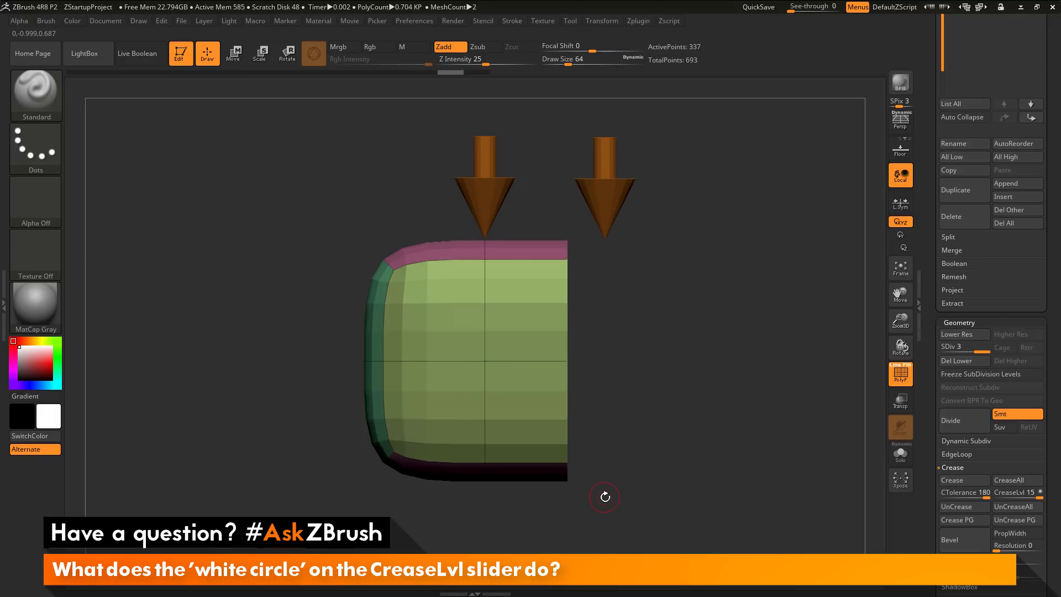
{"action": "mouse_move", "coordinate": [647, 412]}
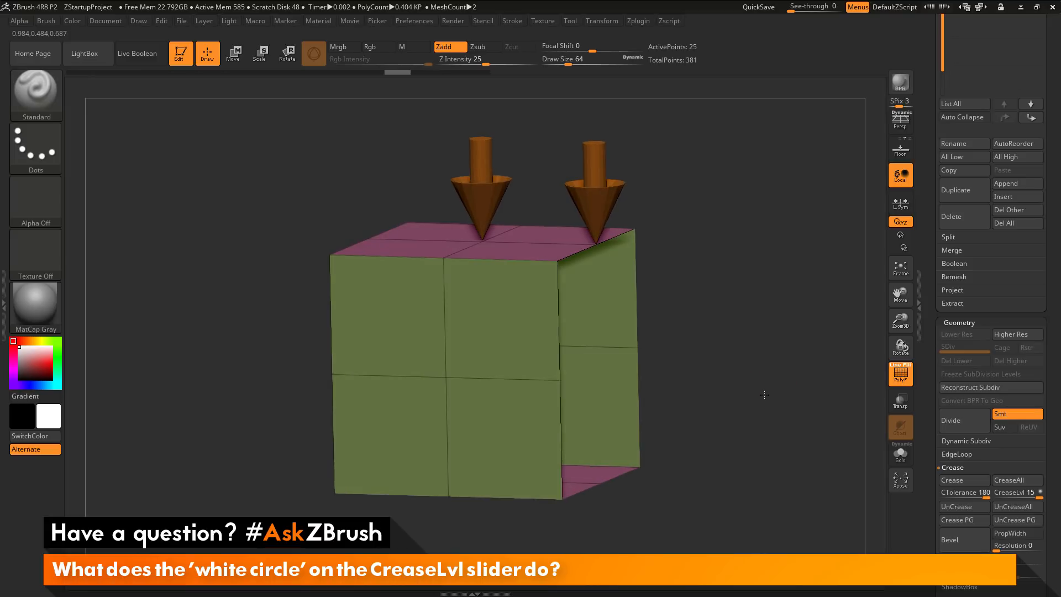
{"action": "scroll", "scroll_direction": "down", "scroll_amount": 3}
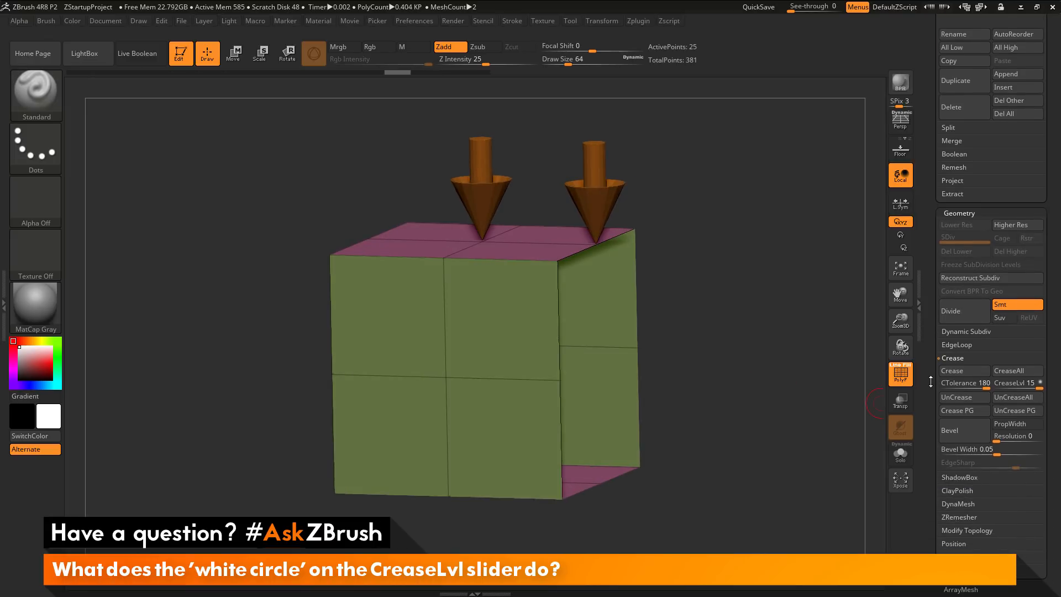
{"action": "mouse_move", "coordinate": [963, 370]}
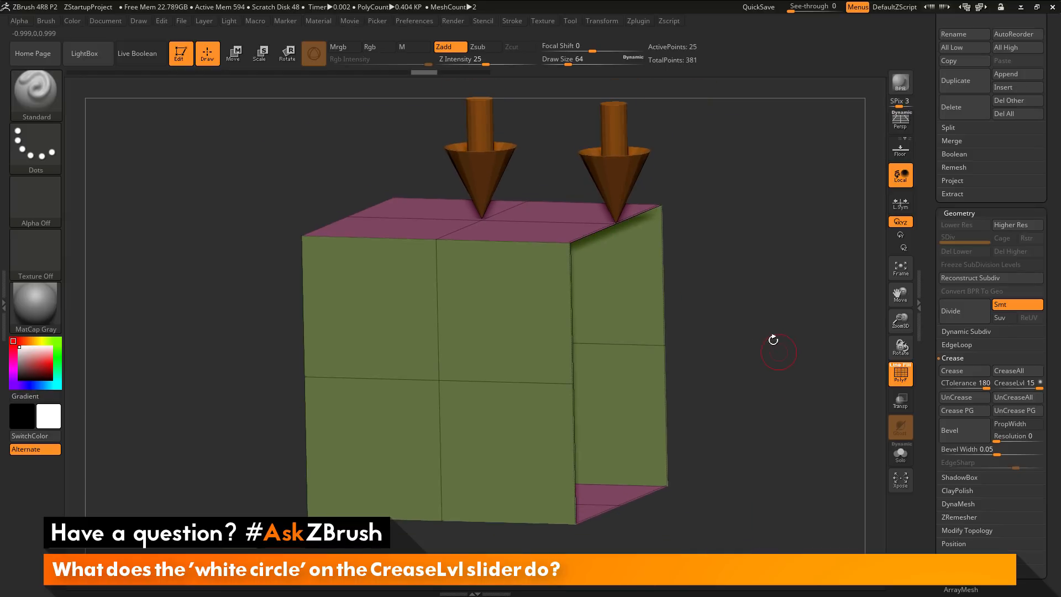
{"action": "mouse_move", "coordinate": [779, 388]}
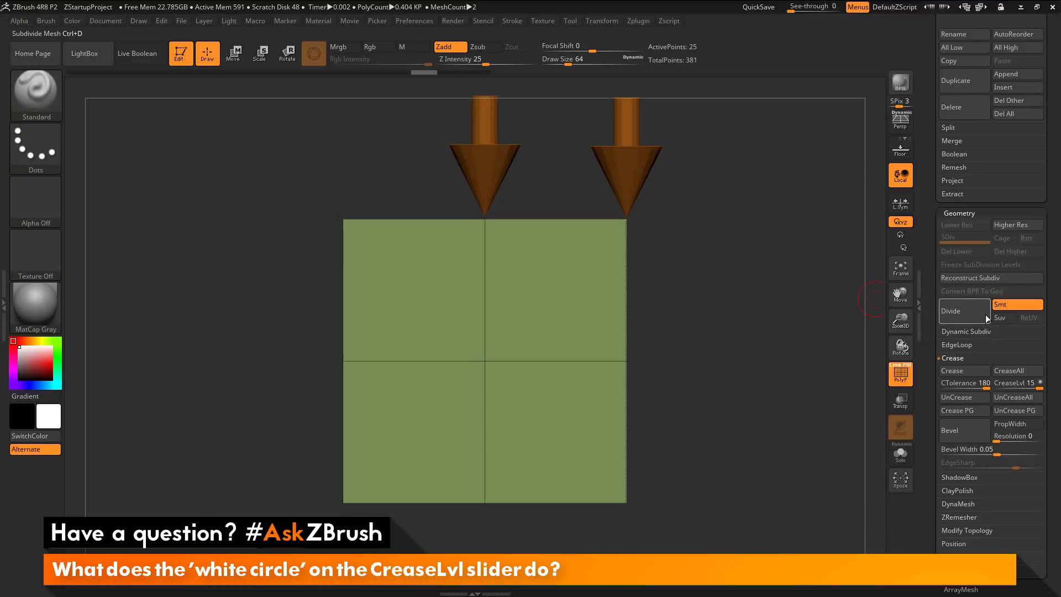
{"action": "left_click", "coordinate": [950, 310]}
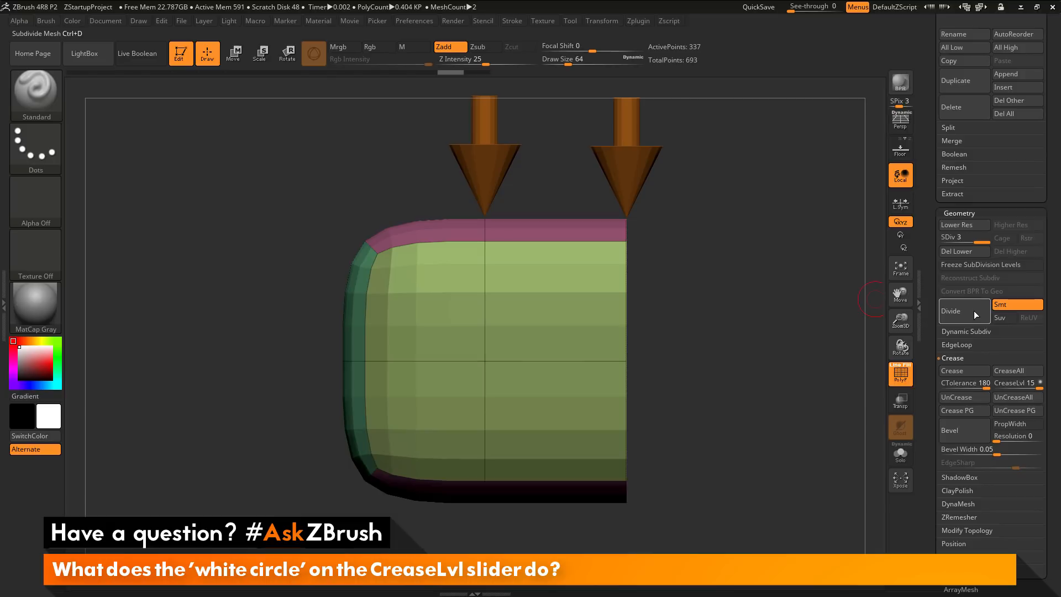
{"action": "left_click", "coordinate": [951, 310]}
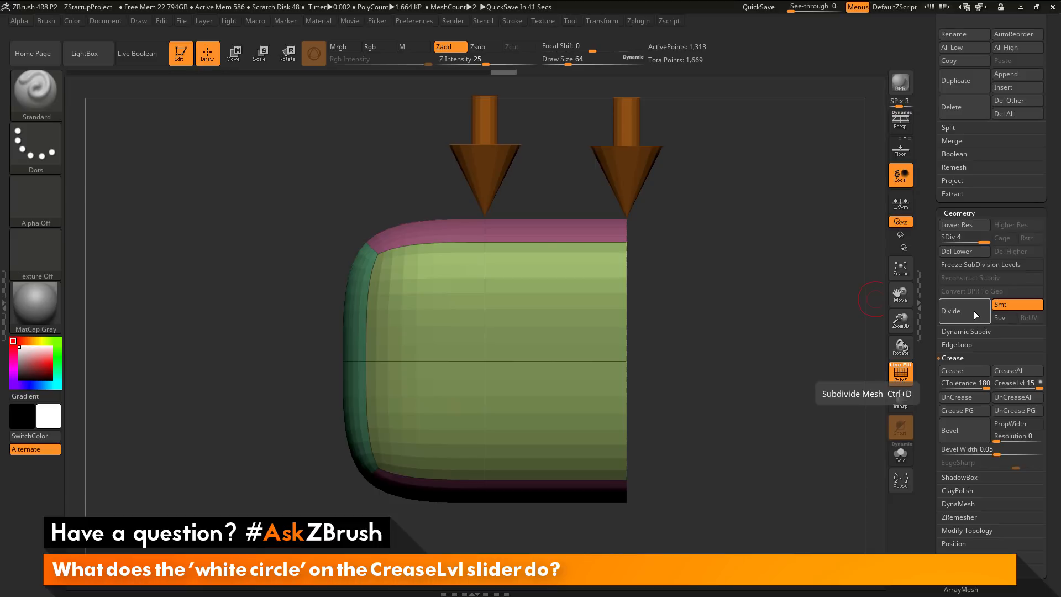
{"action": "mouse_move", "coordinate": [651, 224]}
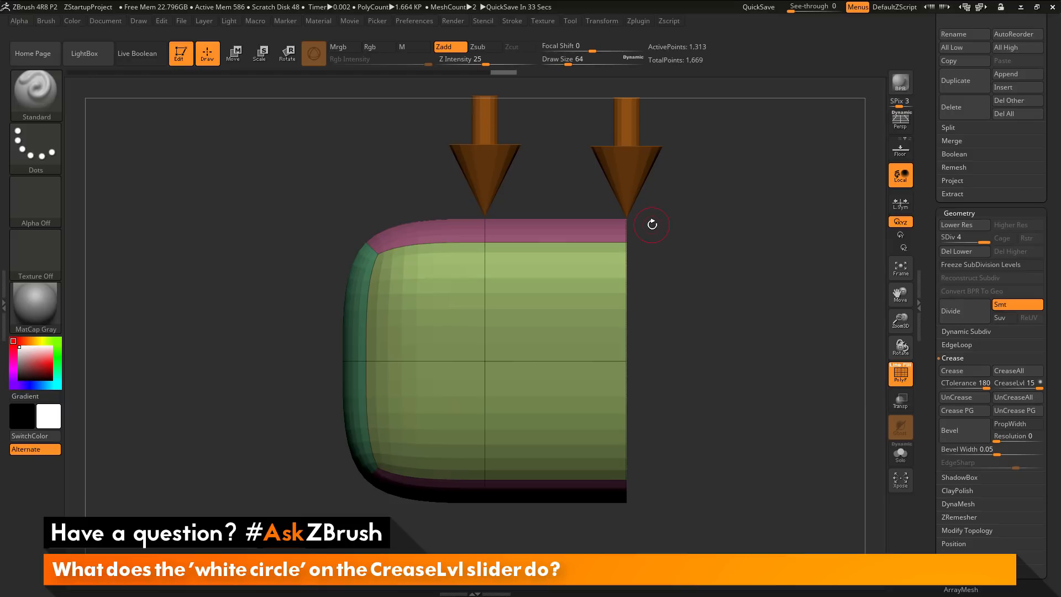
{"action": "left_click", "coordinate": [955, 236]}
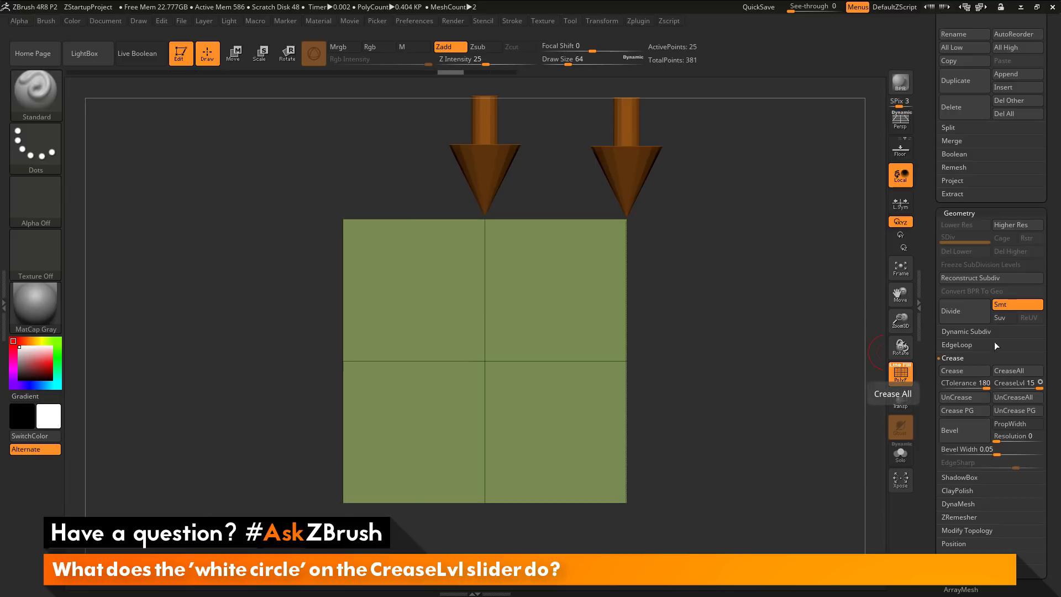
Step: Divide the box twice more up to SDiv 4, reaching 1,313 points
{"action": "left_click", "coordinate": [959, 310]}
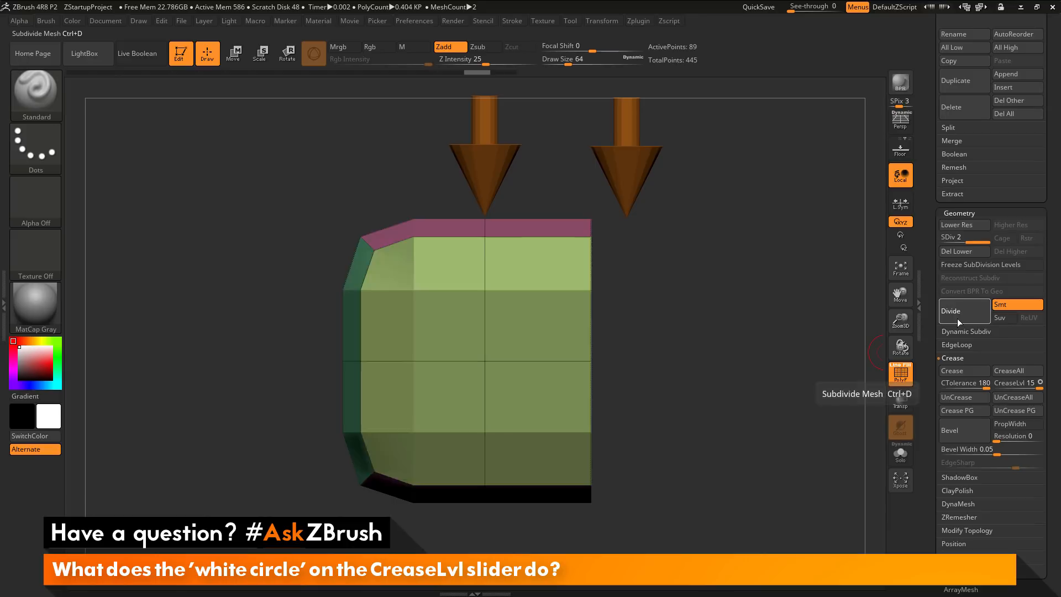
{"action": "left_click", "coordinate": [950, 311]}
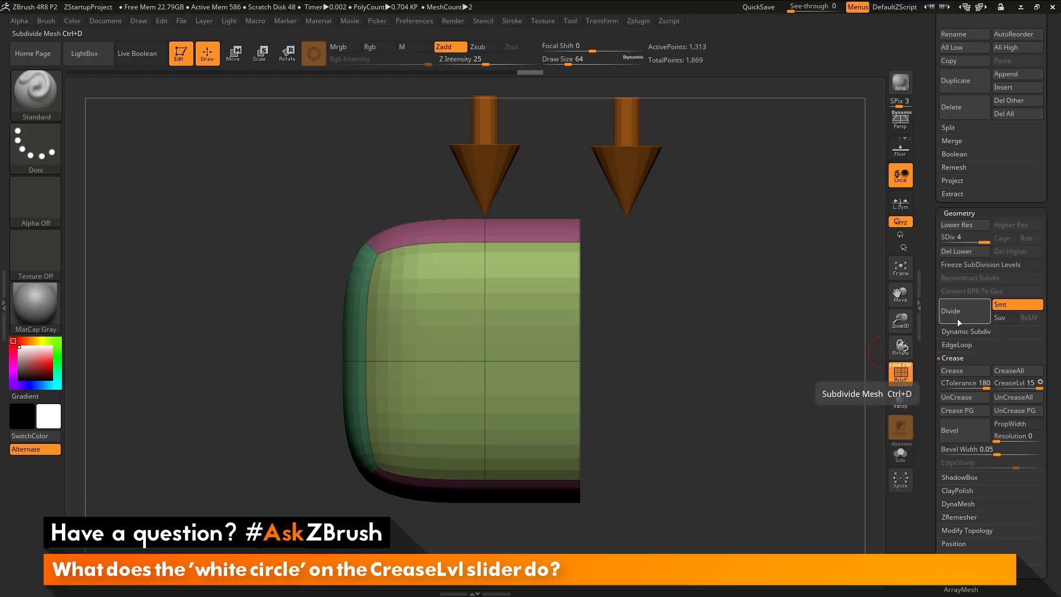
{"action": "mouse_move", "coordinate": [785, 362]}
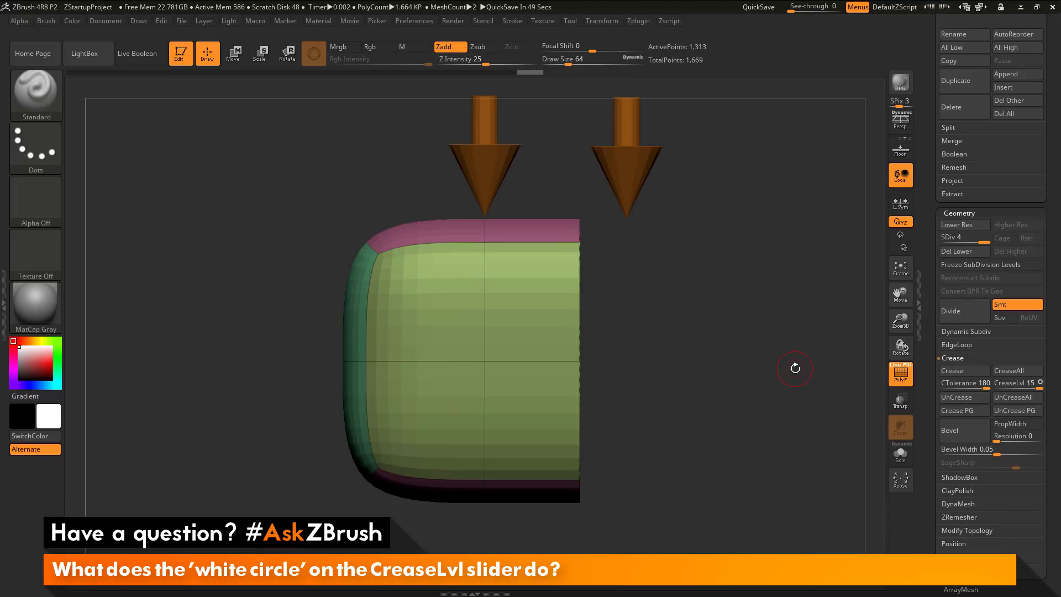
{"action": "mouse_move", "coordinate": [1021, 383]}
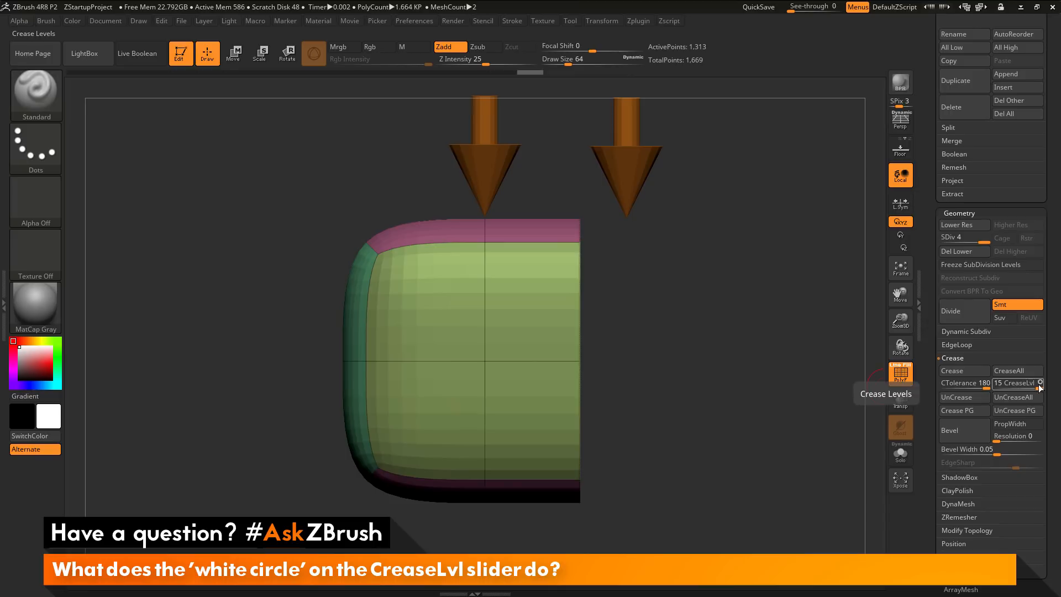